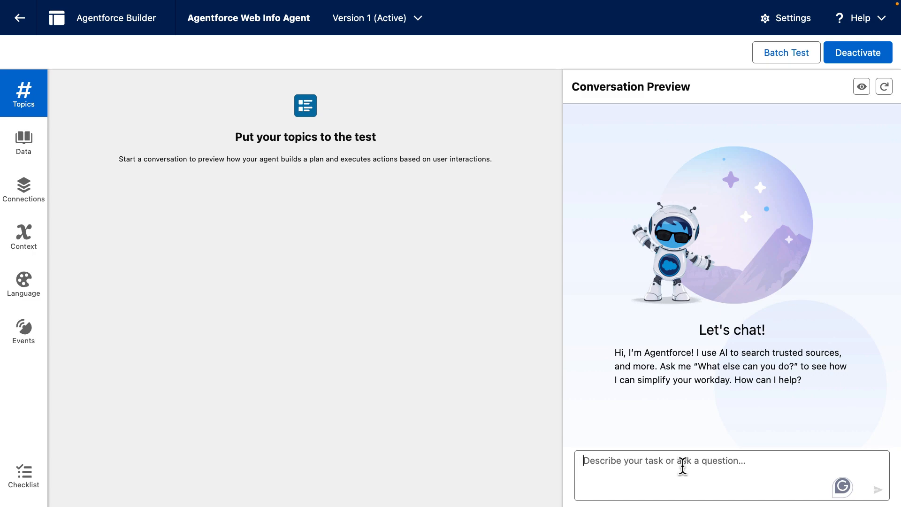
# - Send 'what is an LLM' to the preview agent and review the cited GeeksForGeeks answer
pyautogui.write('what')
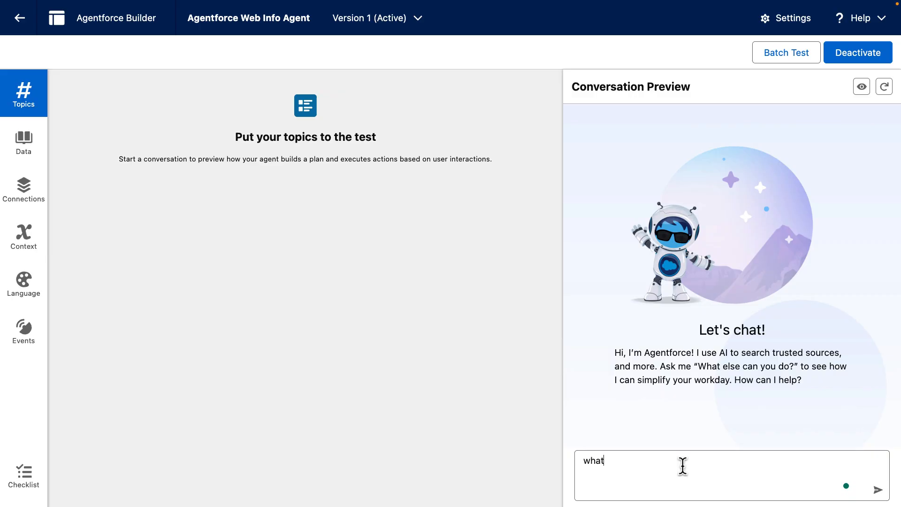
pyautogui.write('is an LLM')
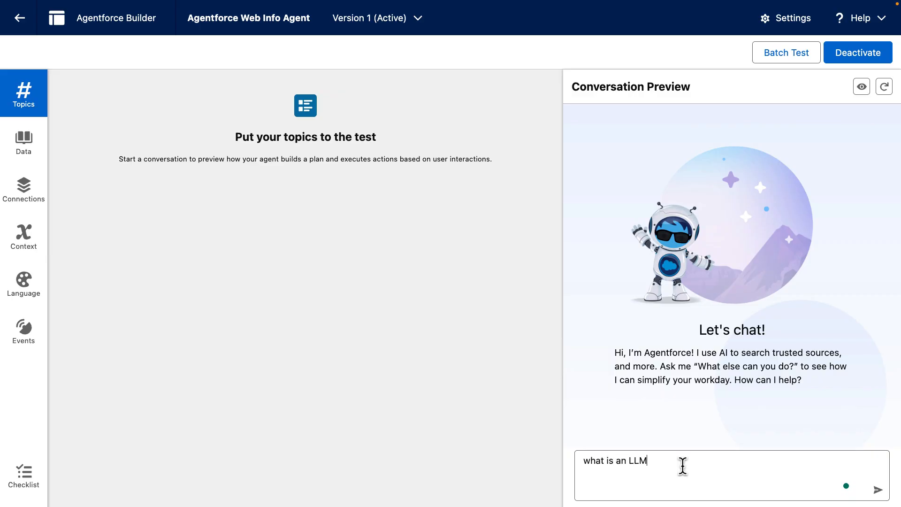
pyautogui.click(879, 489)
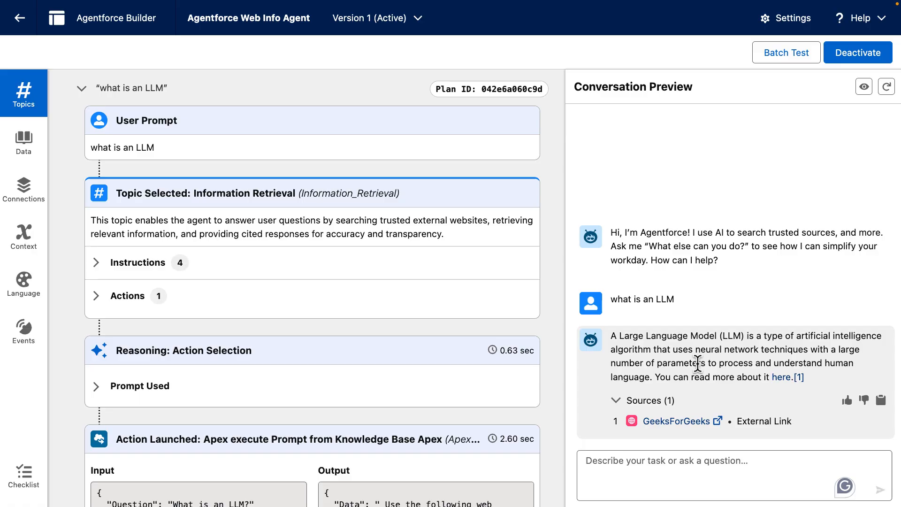
pyautogui.moveTo(683, 428)
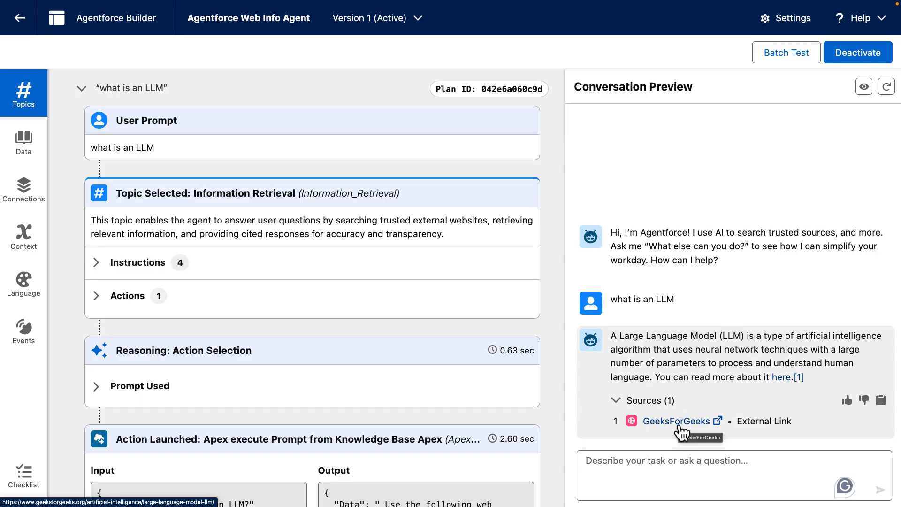
pyautogui.moveTo(675, 461)
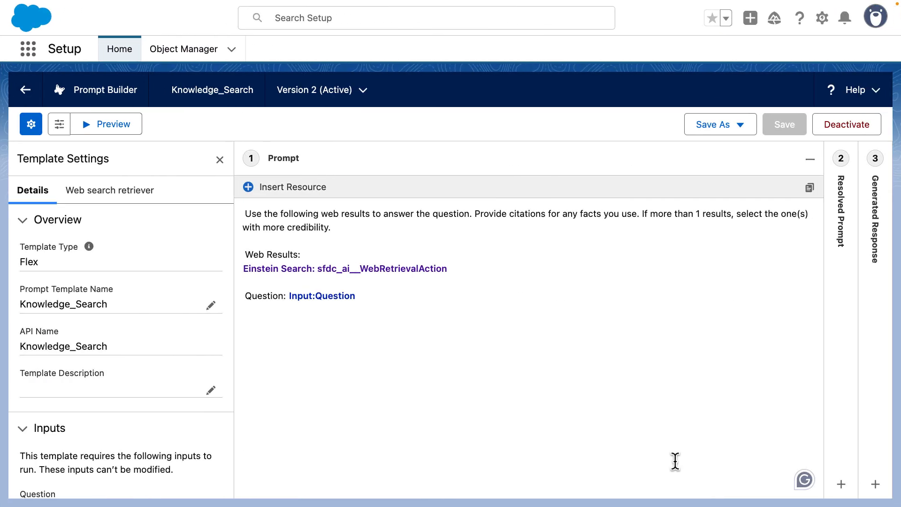
pyautogui.moveTo(395, 344)
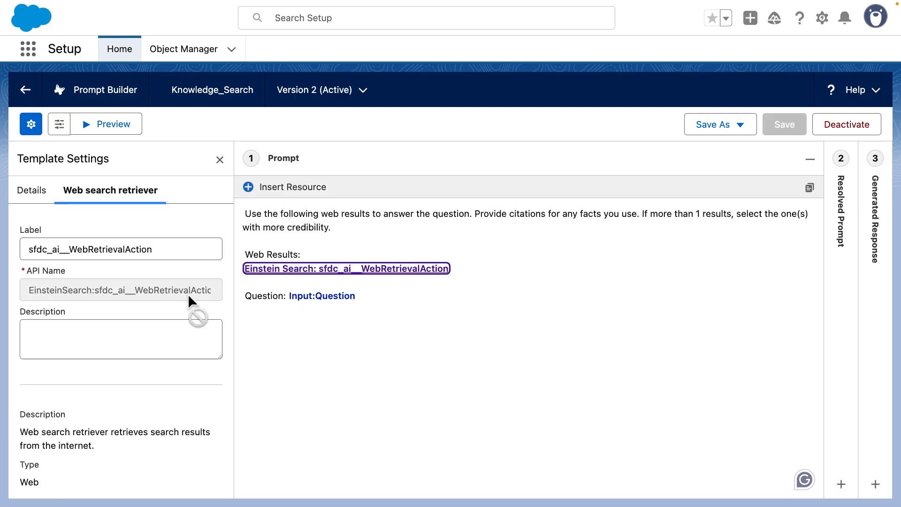
# - Scroll the web search retriever settings to Search Parameters showing Input:Question
pyautogui.scroll(-3)
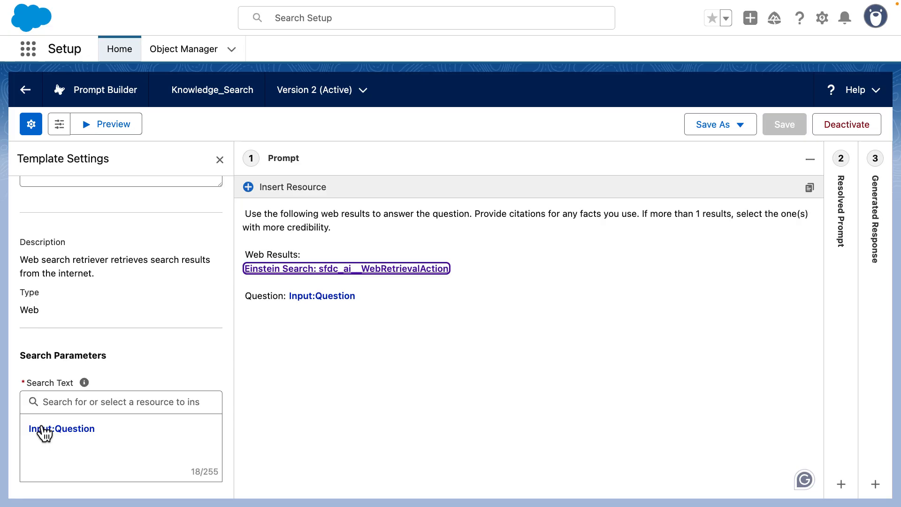
pyautogui.moveTo(129, 426)
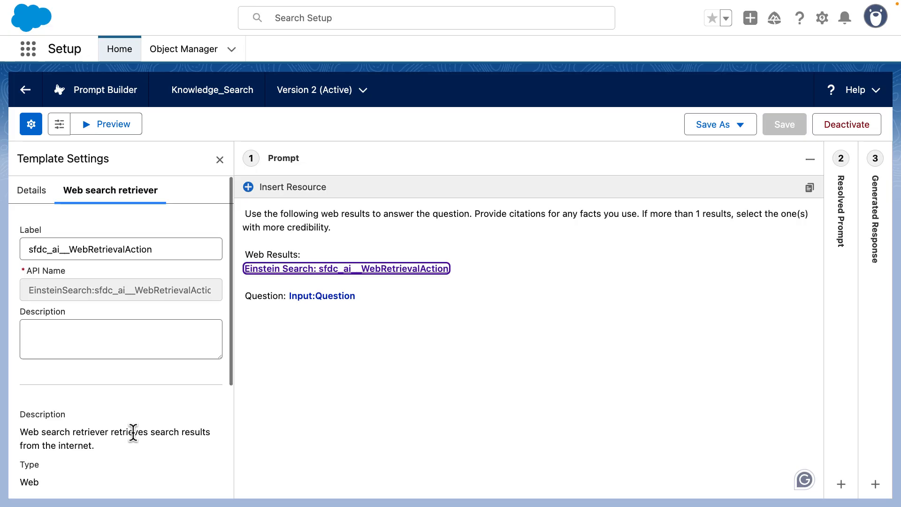
# - Show template Details down to the Question input and GPT 4 Omni Mini model
pyautogui.click(33, 190)
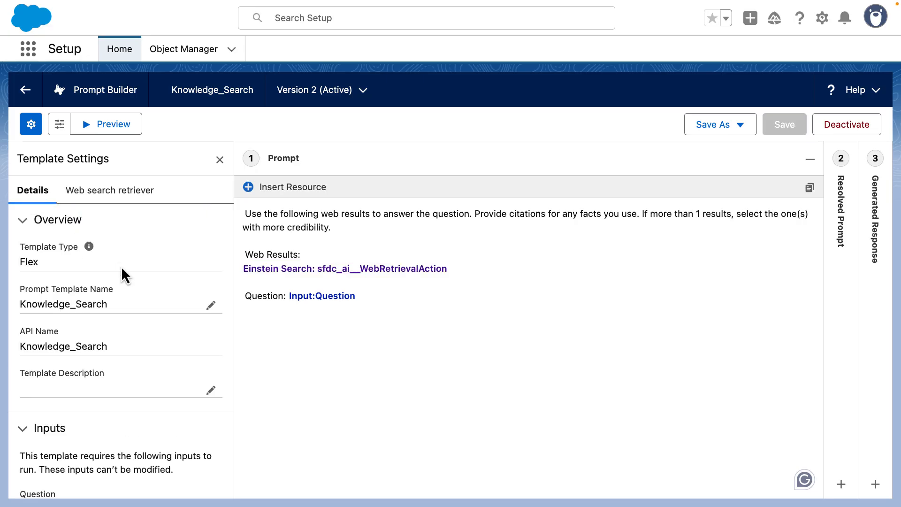
pyautogui.moveTo(26, 332)
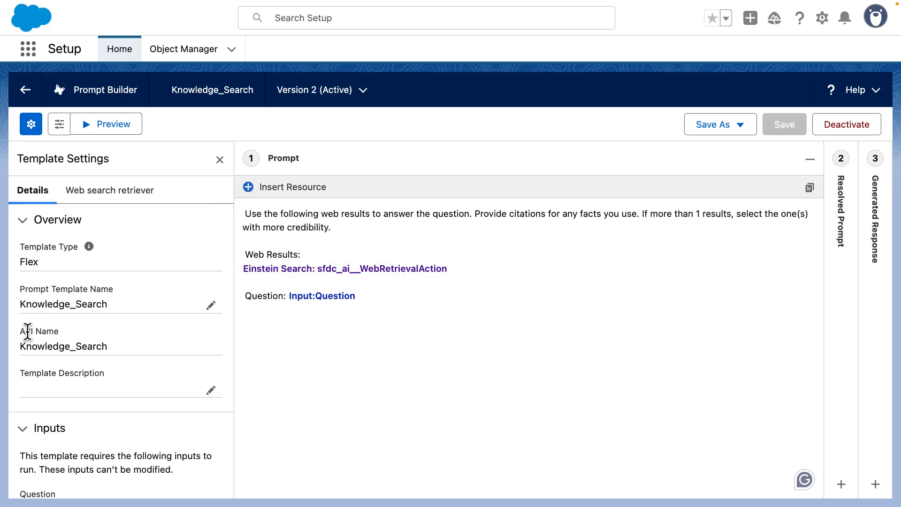
pyautogui.scroll(-3)
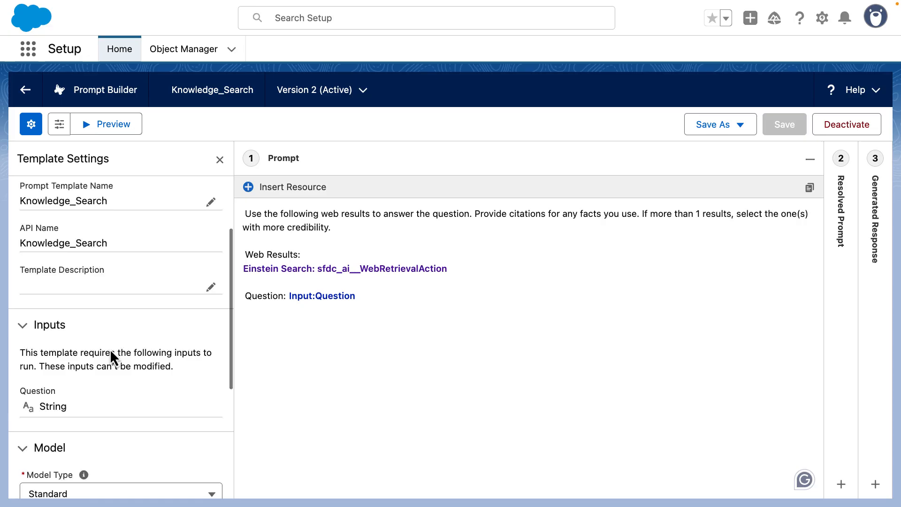
pyautogui.scroll(-3)
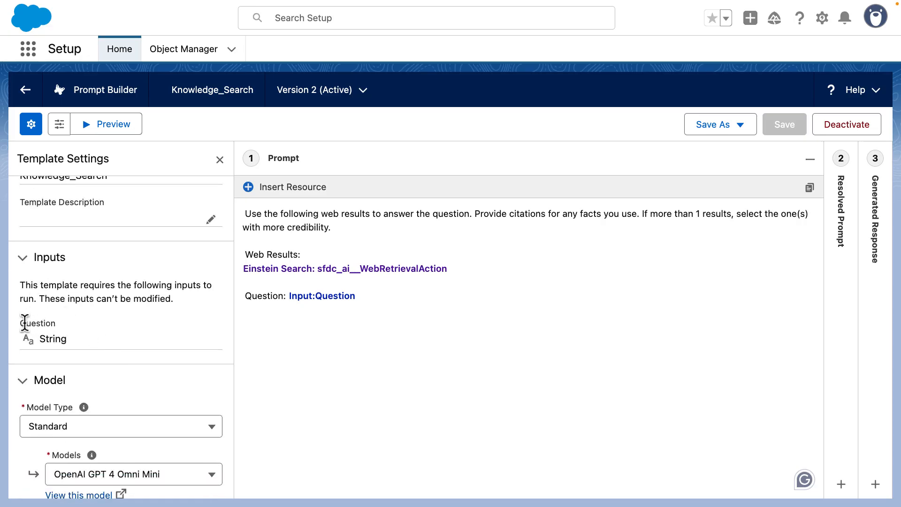
pyautogui.moveTo(70, 330)
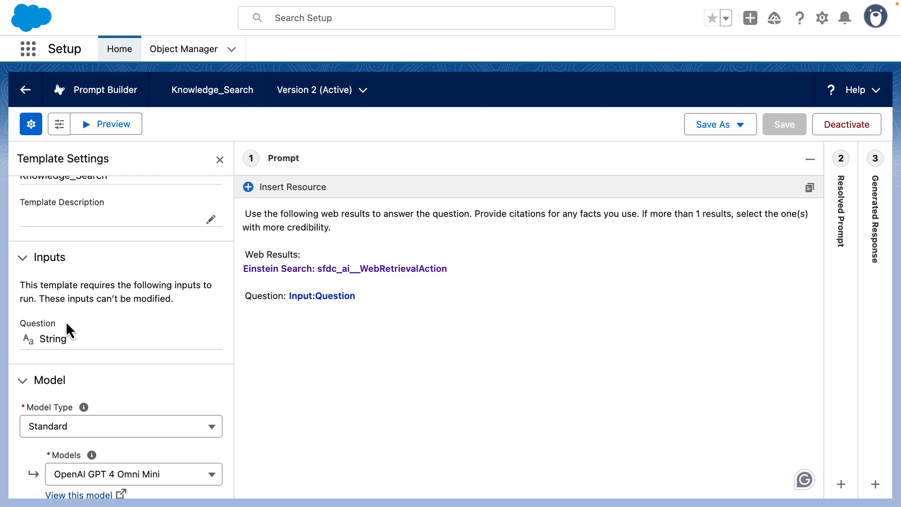
pyautogui.moveTo(846, 124)
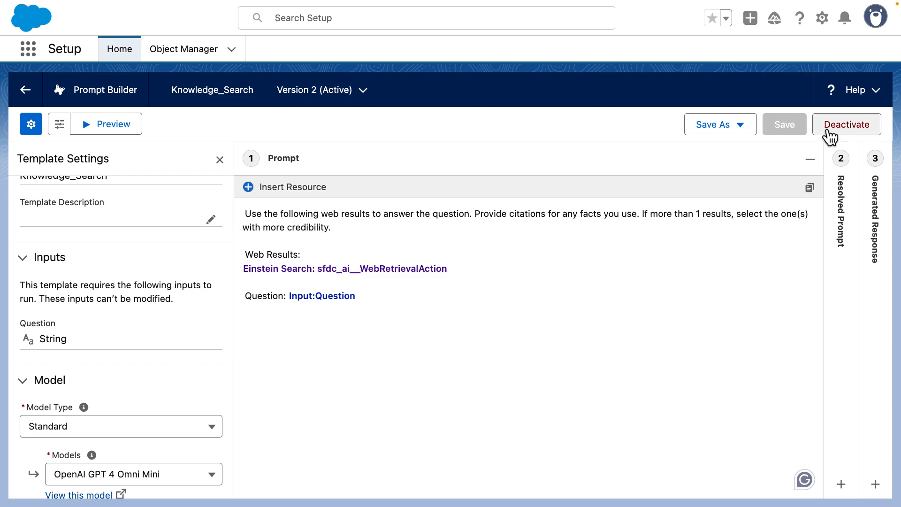
pyautogui.moveTo(805, 90)
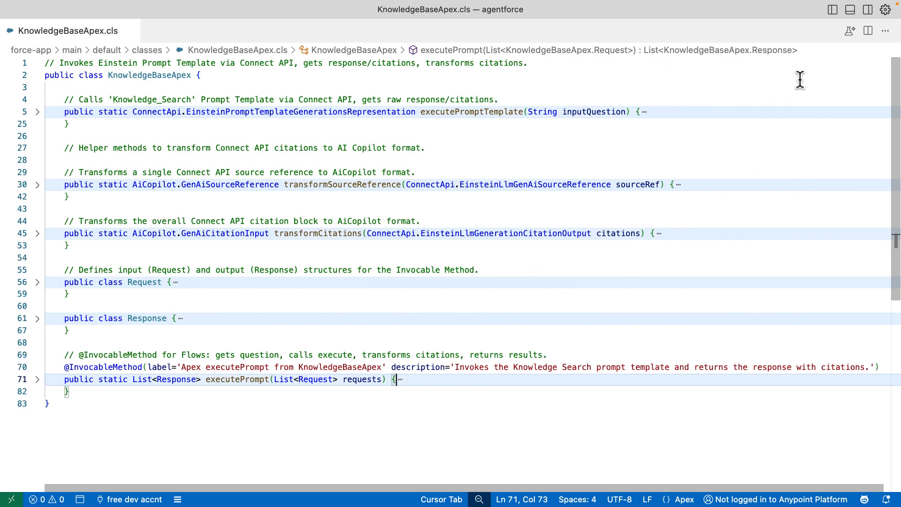
# - Expand executePromptTemplate and highlight KnowledgeBaseApex, ConnectApi and Knowledge_Search references
pyautogui.doubleClick(149, 75)
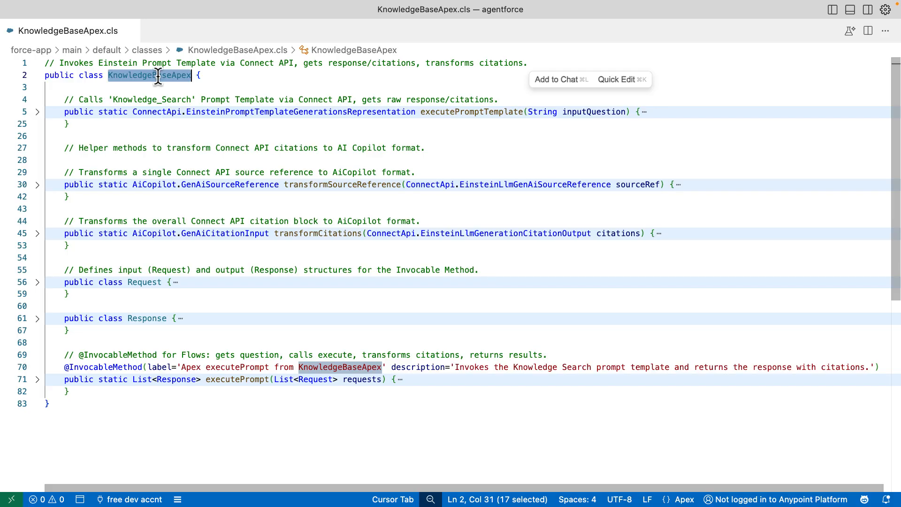
pyautogui.click(38, 112)
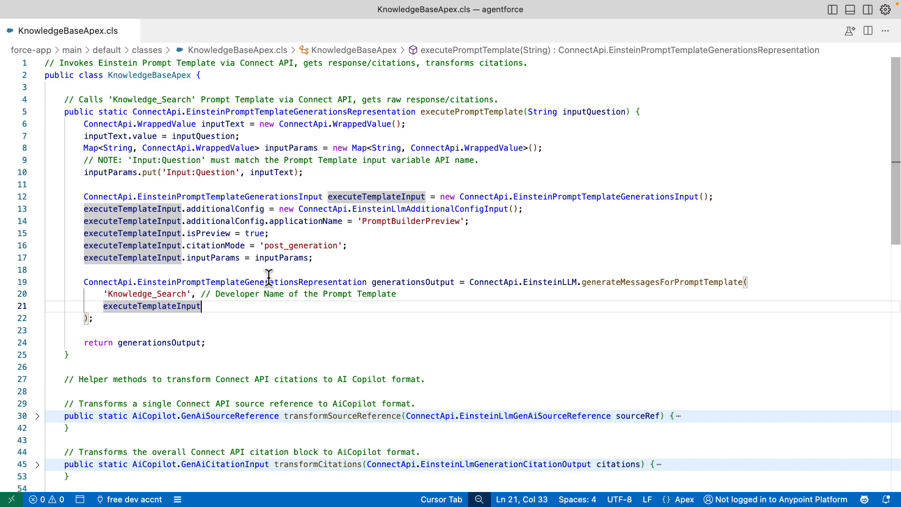
pyautogui.doubleClick(108, 196)
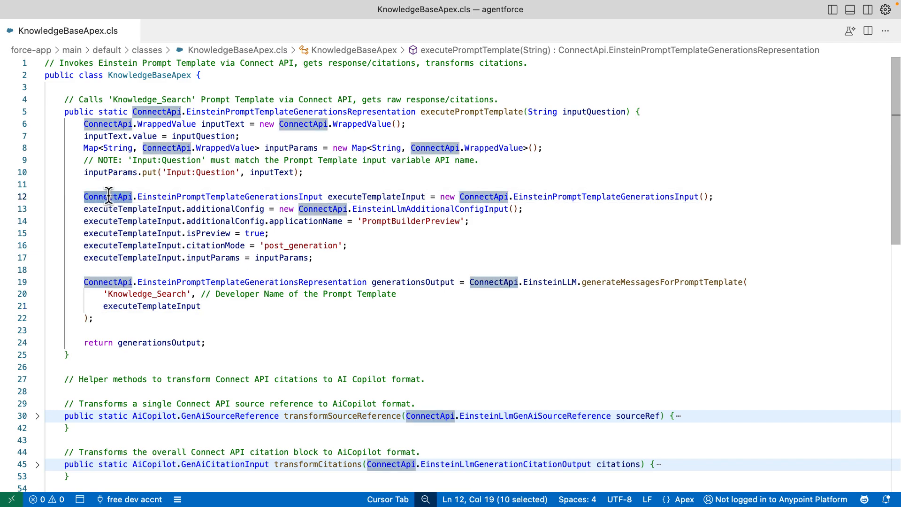
pyautogui.click(178, 171)
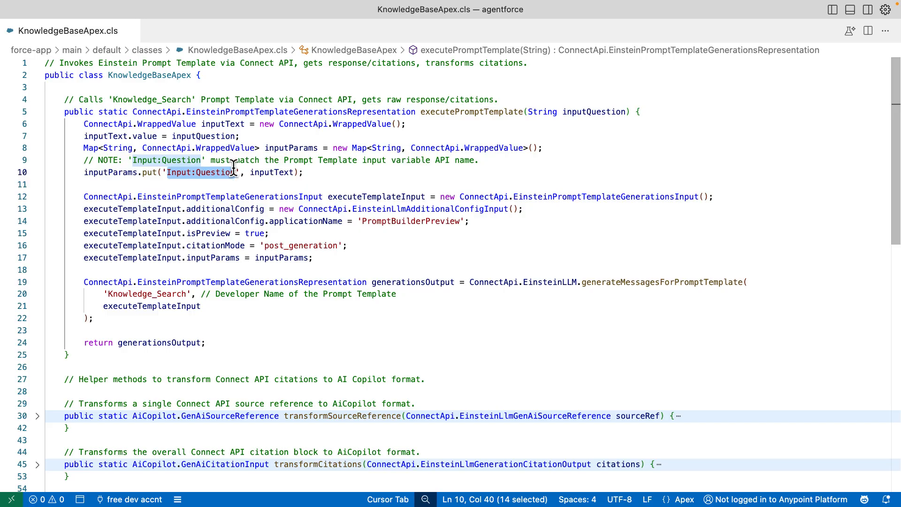
pyautogui.moveTo(151, 295)
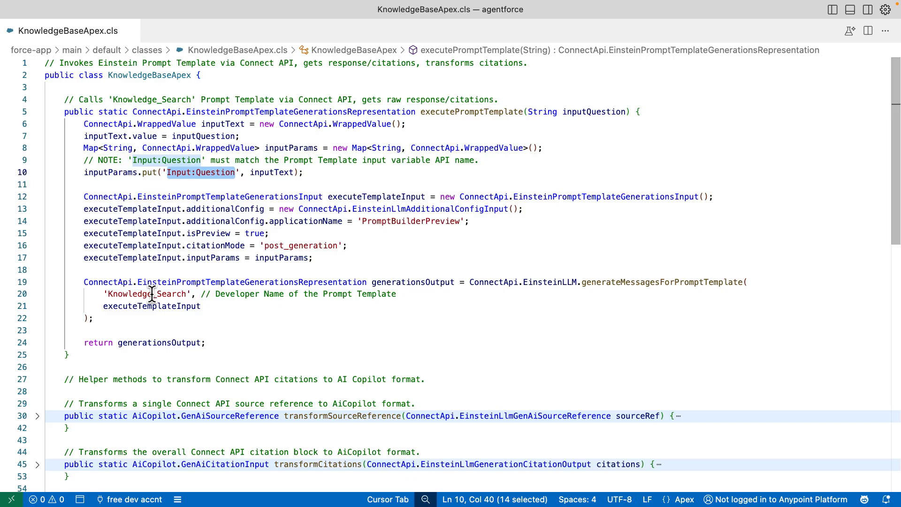
pyautogui.doubleClick(146, 294)
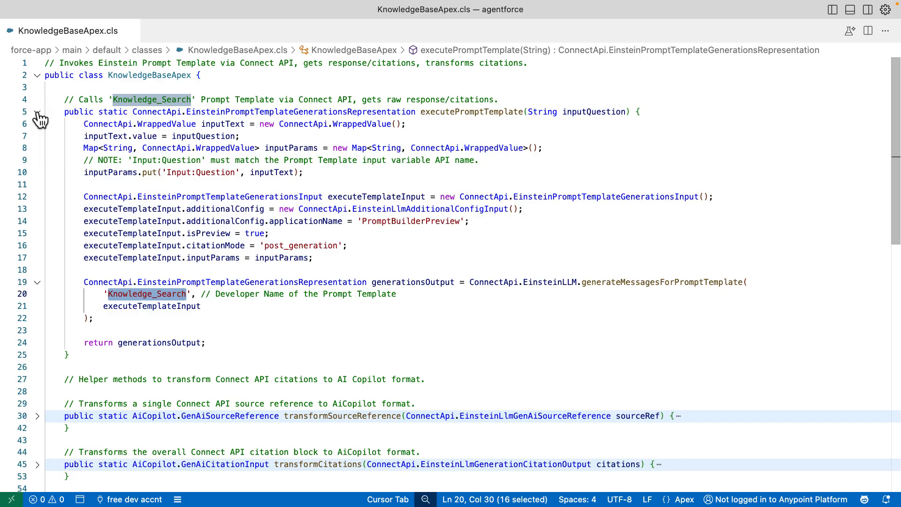
# - Expand executePrompt instead of executePromptTemplate, trace its calls, and unfold transformCitations
pyautogui.click(37, 111)
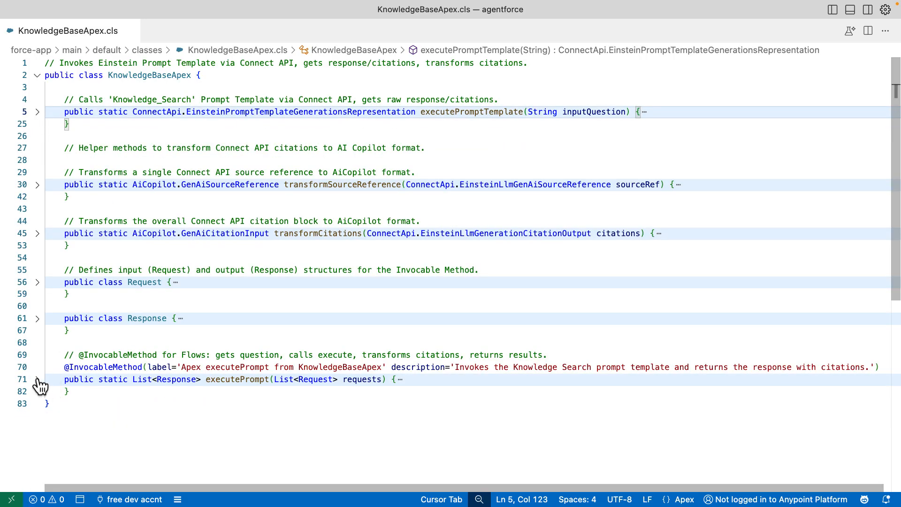
pyautogui.click(37, 384)
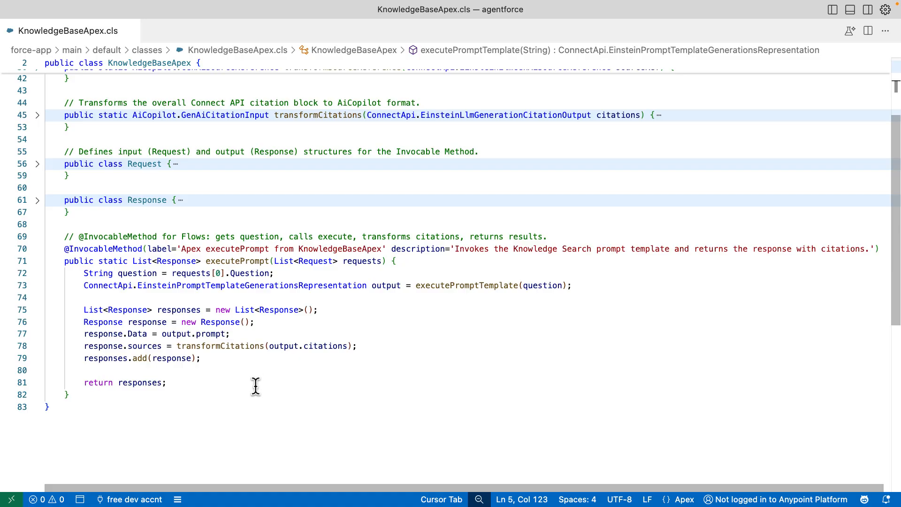
pyautogui.doubleClick(466, 285)
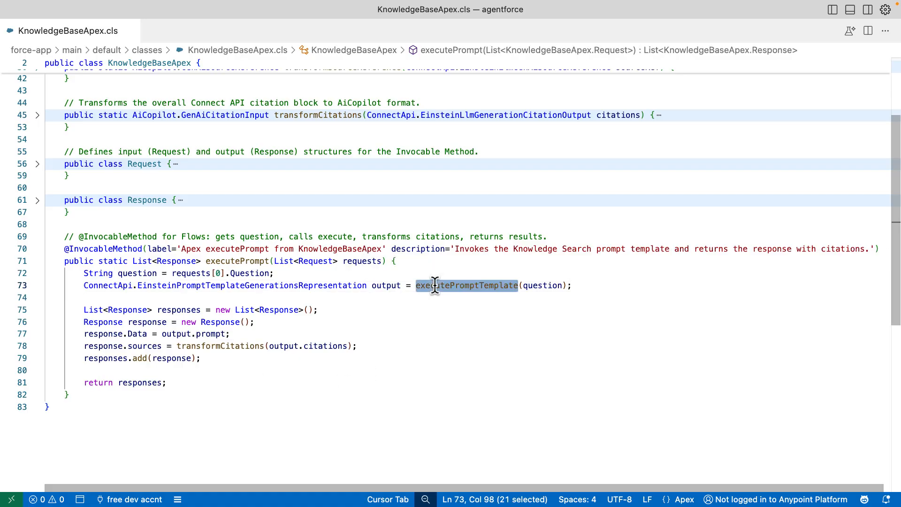
pyautogui.doubleClick(220, 345)
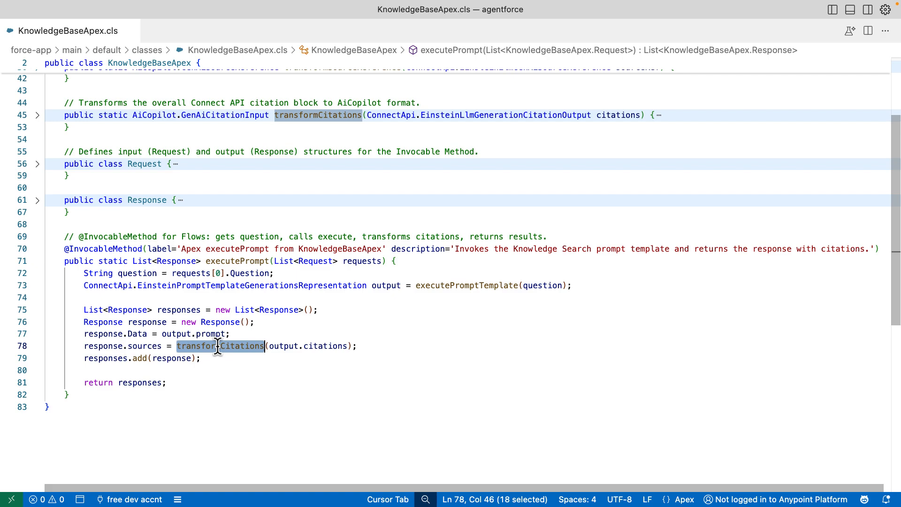
pyautogui.doubleClick(139, 383)
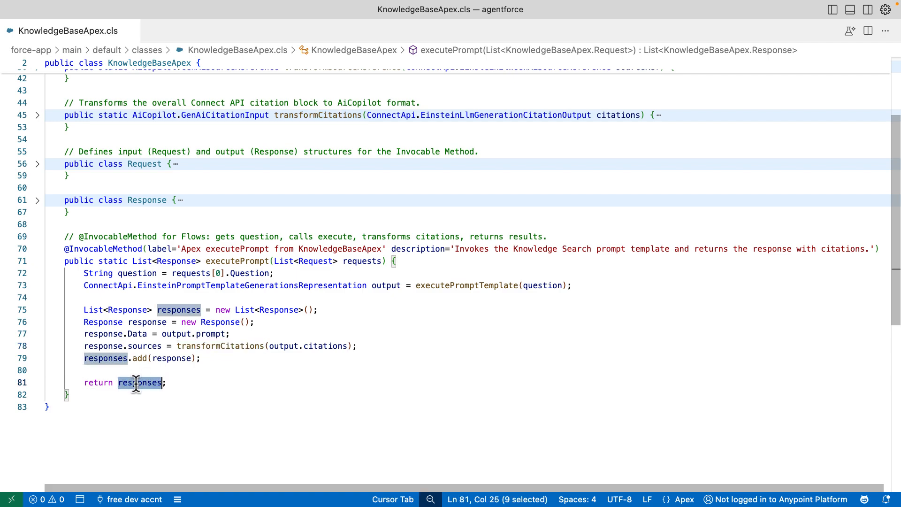
pyautogui.moveTo(177, 383)
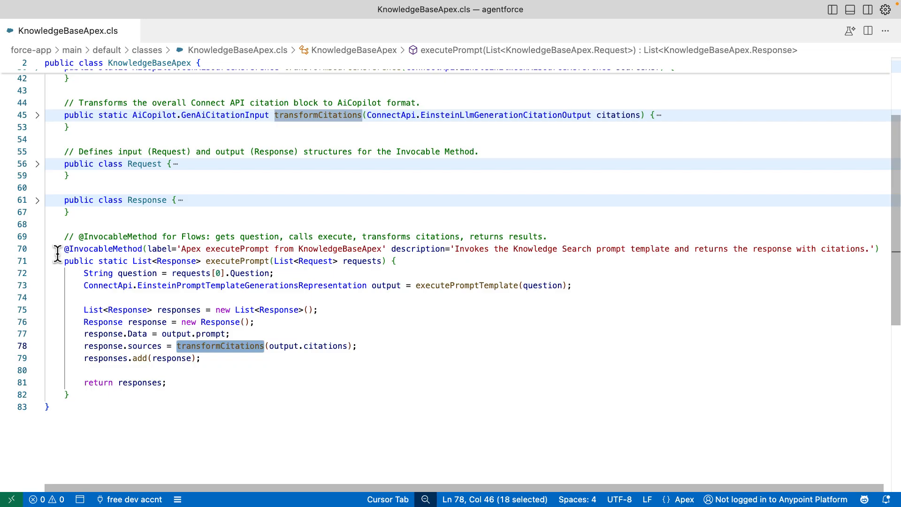
pyautogui.click(37, 260)
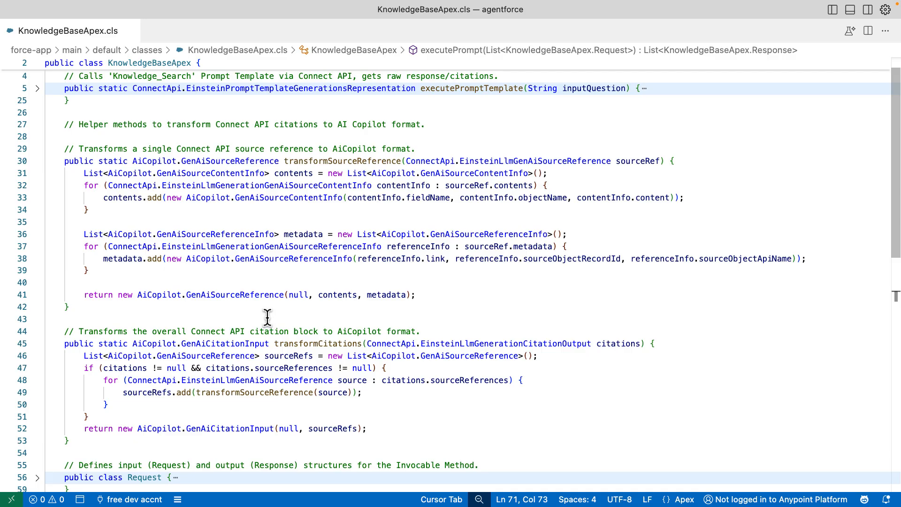
pyautogui.moveTo(480, 297)
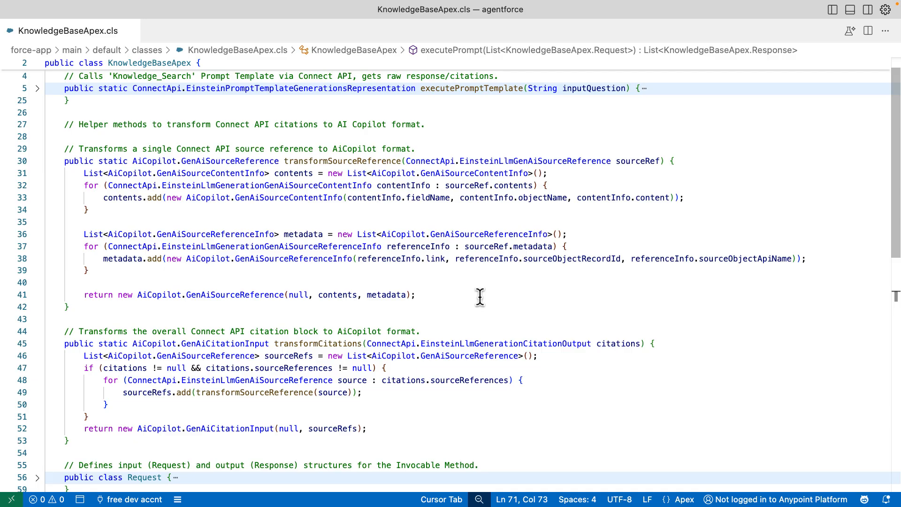
pyautogui.moveTo(108, 191)
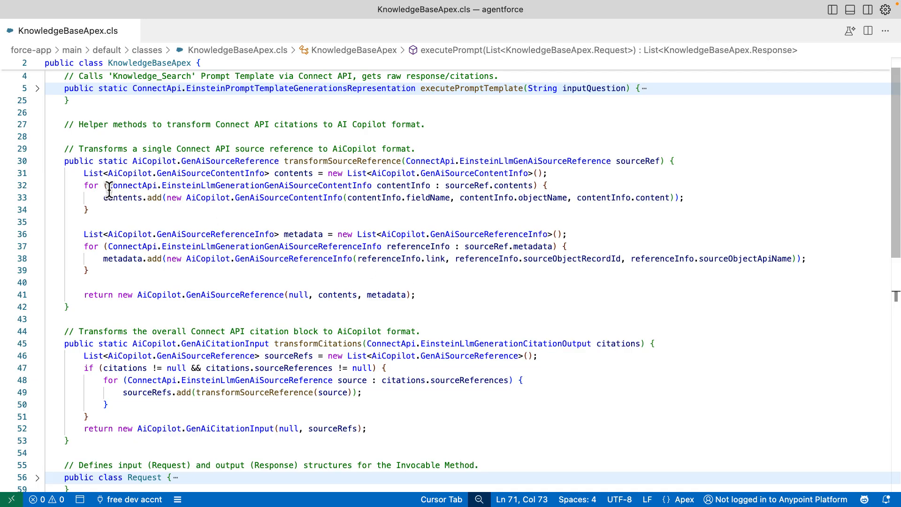
# - Collapse the citation helpers, expand Response and Request, and inspect the Question field
pyautogui.click(37, 161)
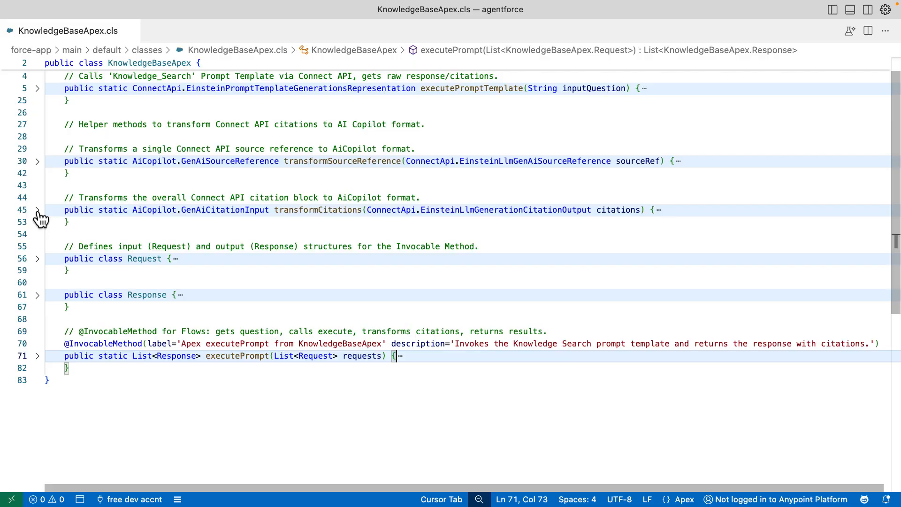
pyautogui.click(36, 295)
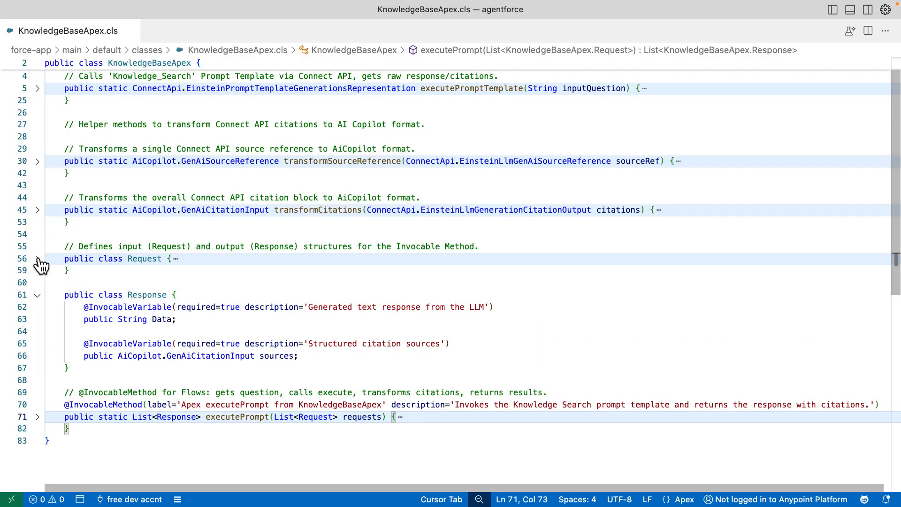
pyautogui.click(36, 258)
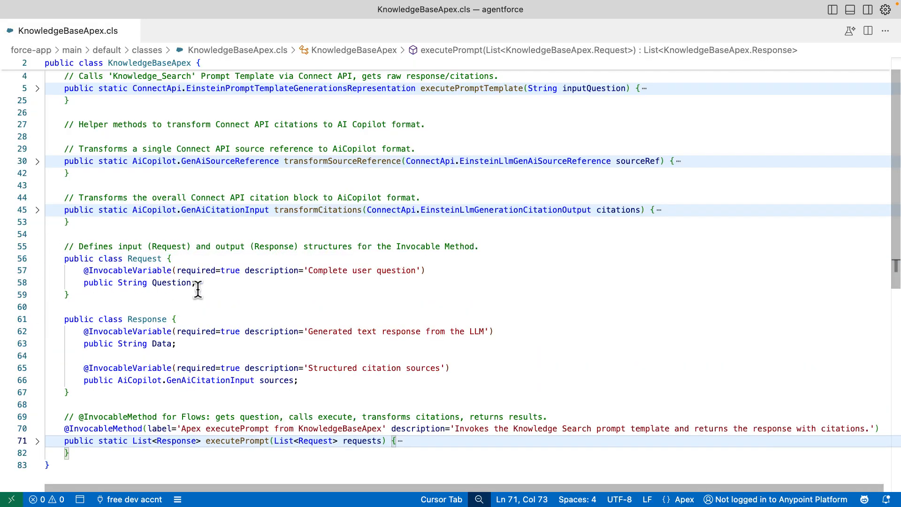
pyautogui.moveTo(226, 294)
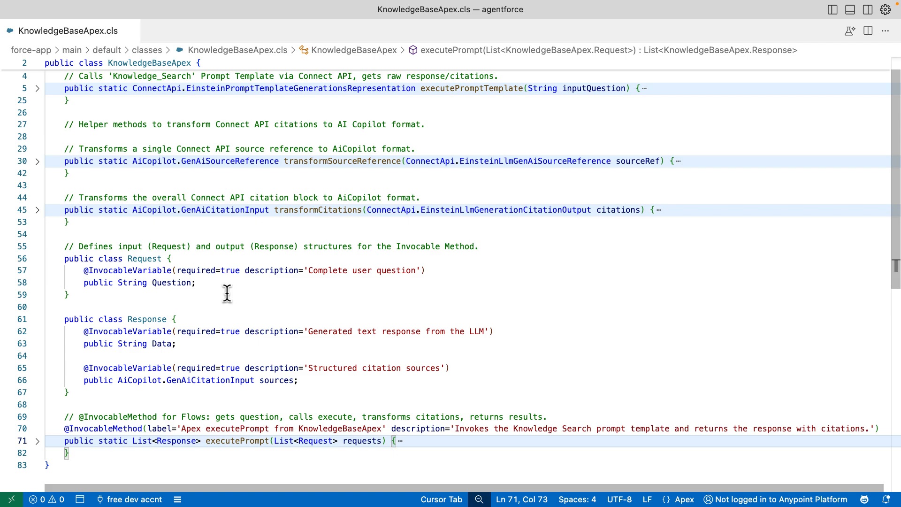
pyautogui.moveTo(226, 287)
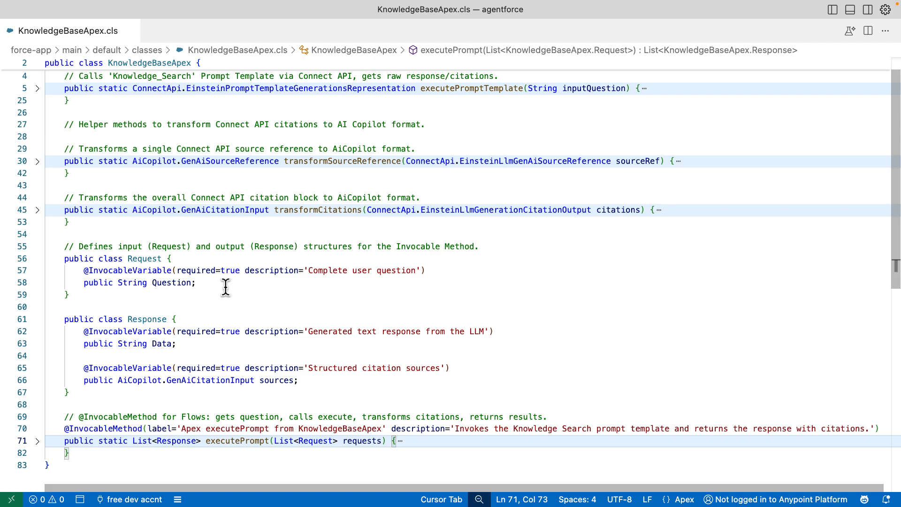
pyautogui.doubleClick(171, 282)
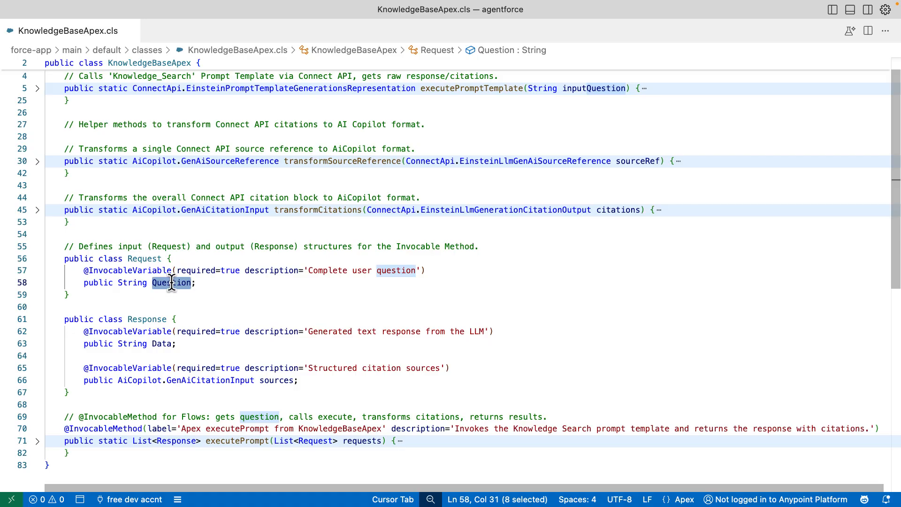
pyautogui.click(197, 282)
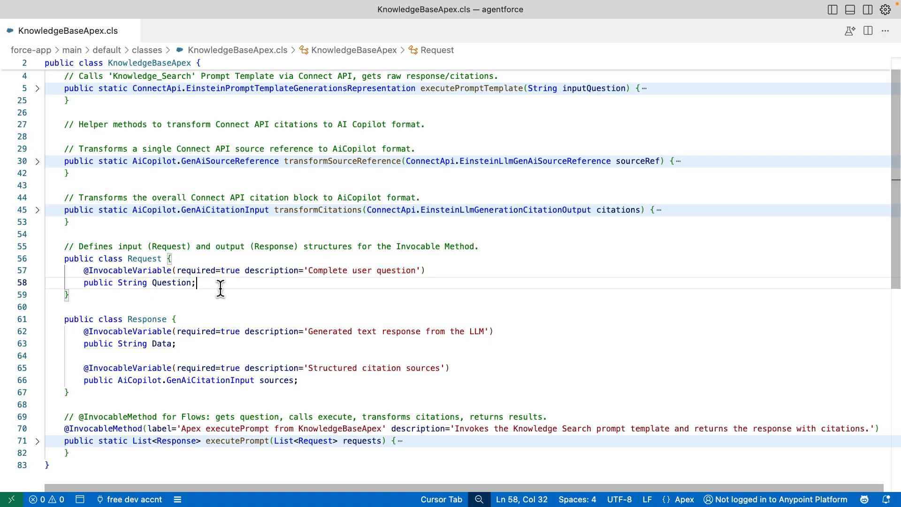
pyautogui.moveTo(208, 302)
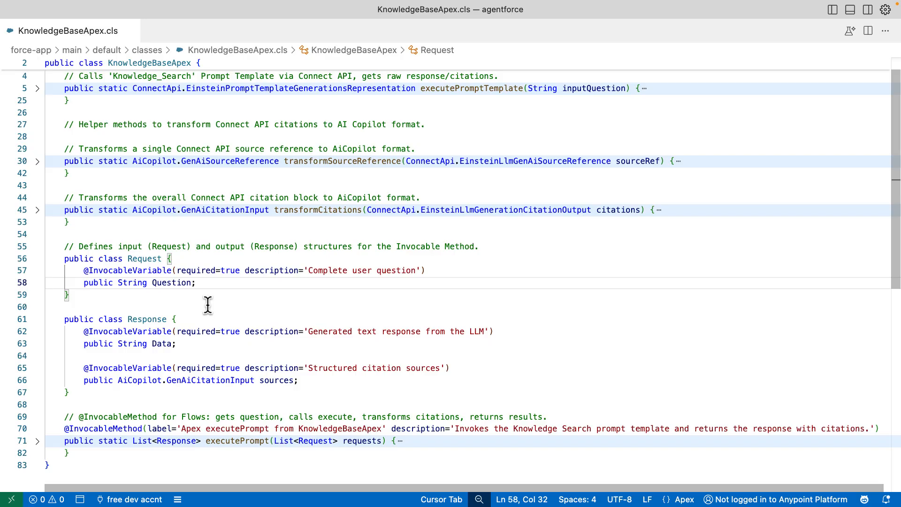
pyautogui.moveTo(249, 304)
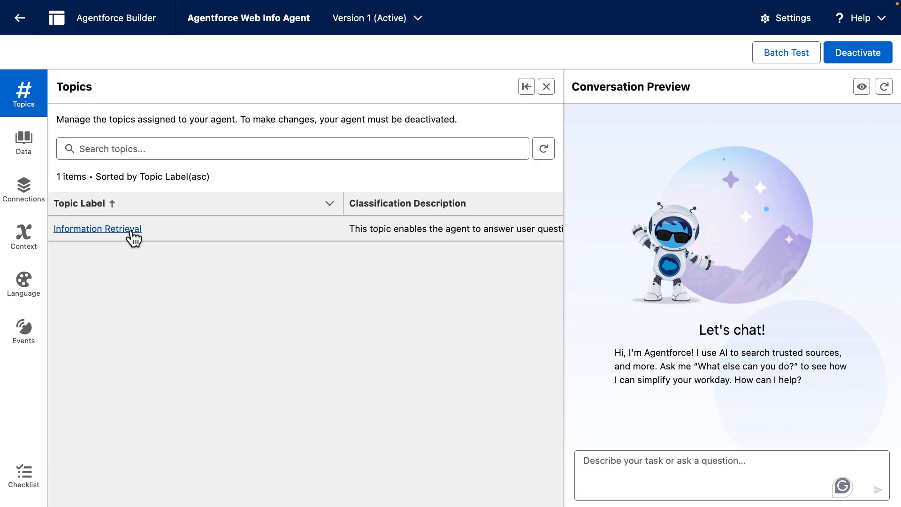
# - Open the Information Retrieval topic's Apex executePrompt action details
pyautogui.click(97, 229)
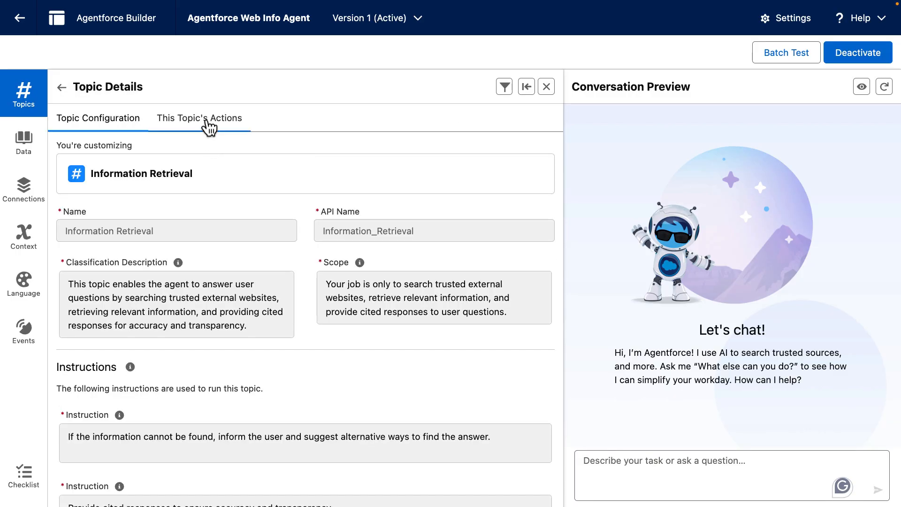
pyautogui.click(199, 118)
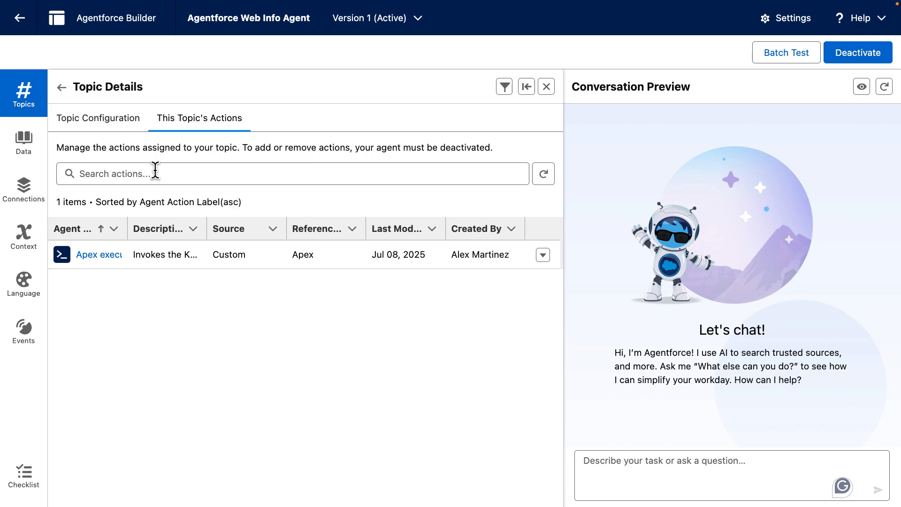
pyautogui.click(99, 255)
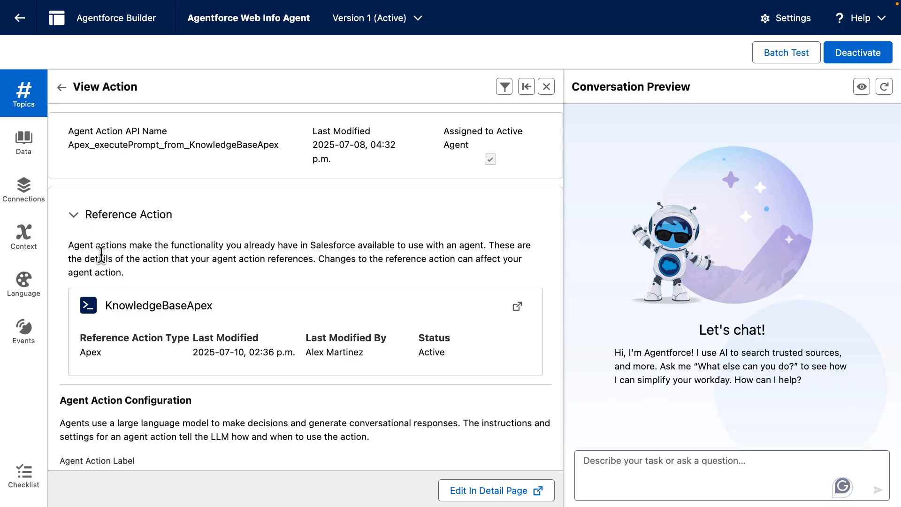
pyautogui.scroll(-3)
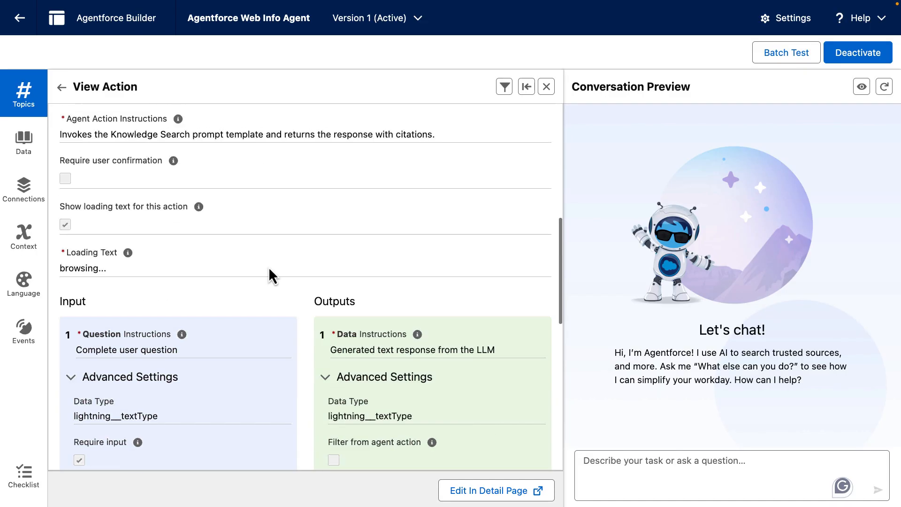
pyautogui.scroll(-3)
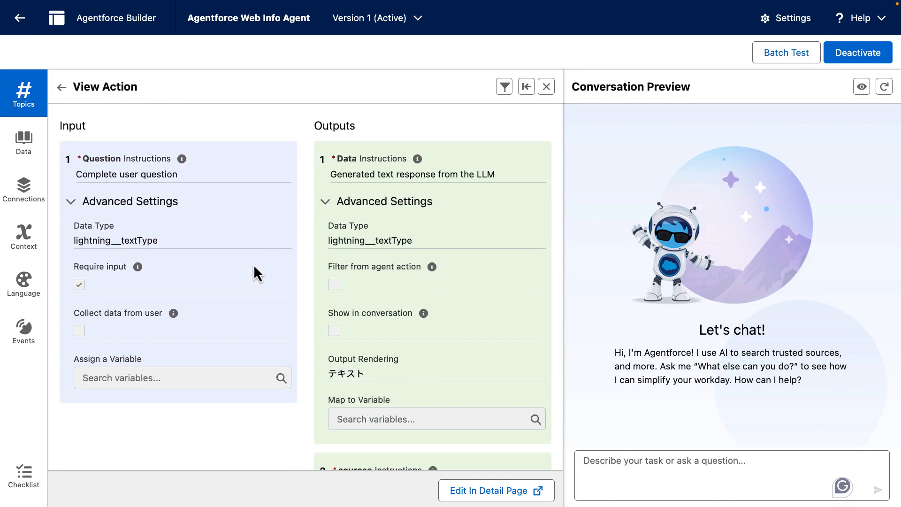
pyautogui.moveTo(181, 158)
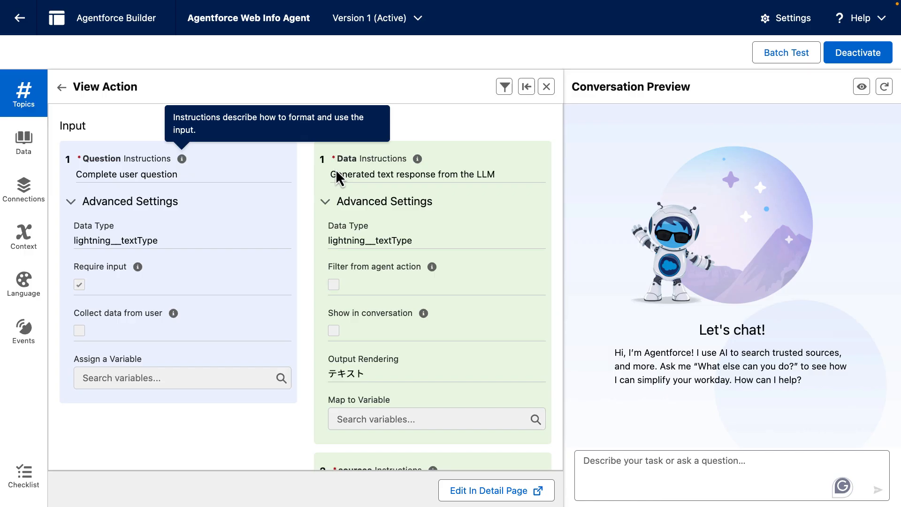
pyautogui.moveTo(361, 168)
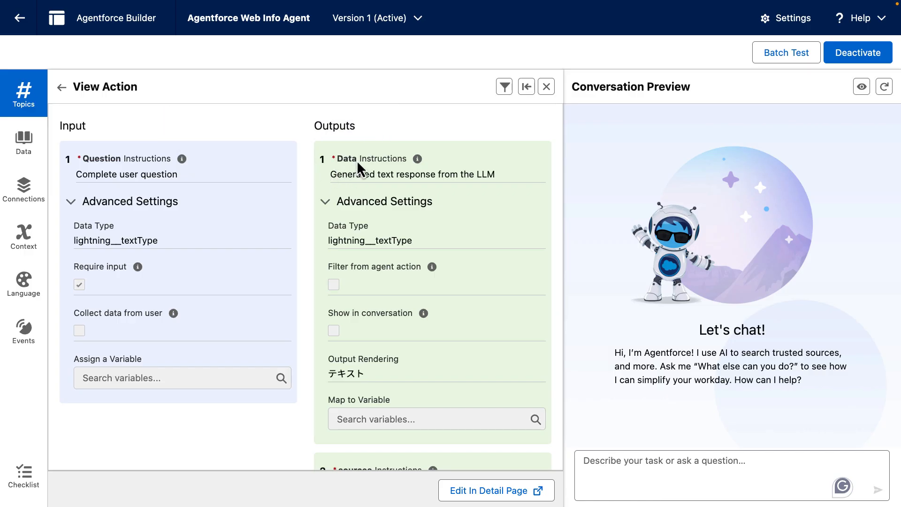
pyautogui.scroll(-3)
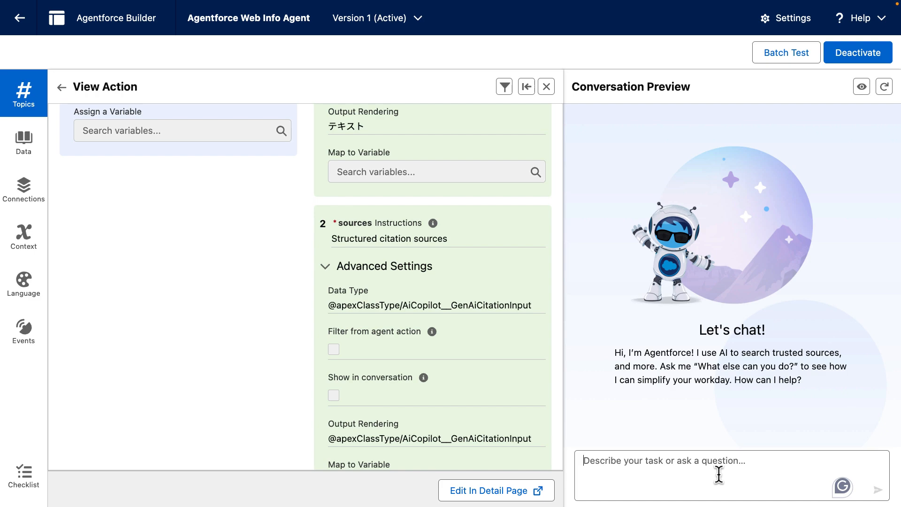
# - Re-send 'what is an LLM' to the preview and inspect its GeeksForGeeks and Computerworld sources
pyautogui.write('what')
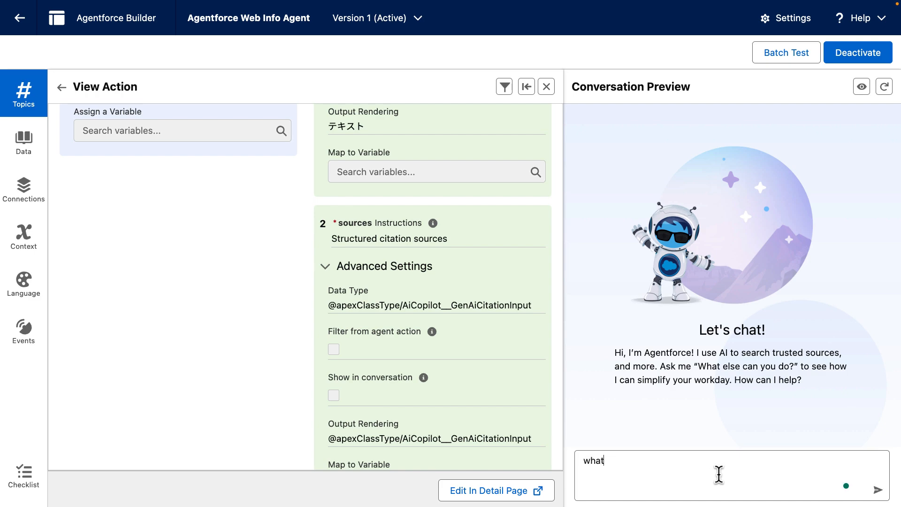
pyautogui.click(878, 490)
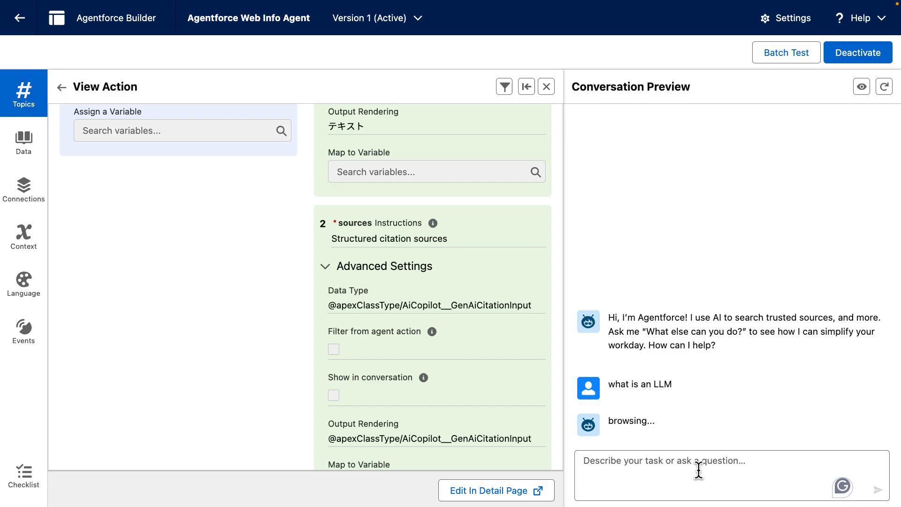
pyautogui.click(546, 87)
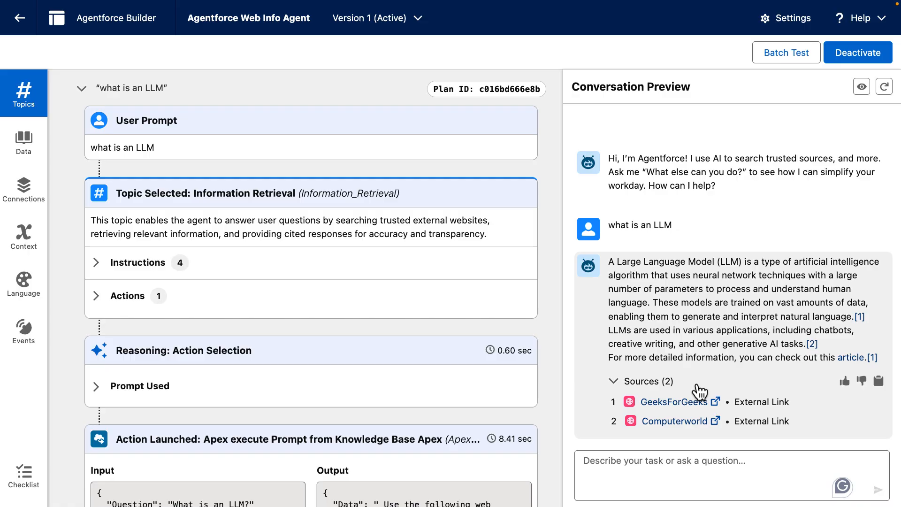
pyautogui.moveTo(816, 350)
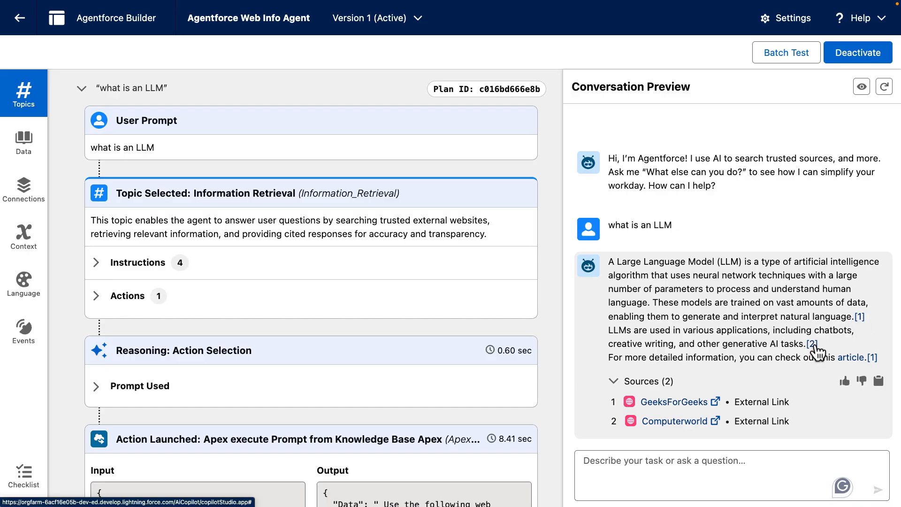
pyautogui.moveTo(849, 226)
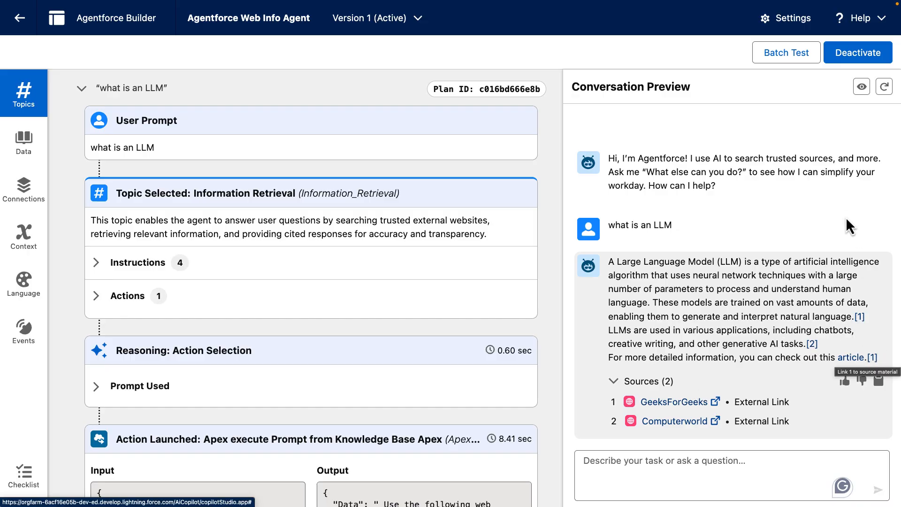
pyautogui.moveTo(845, 218)
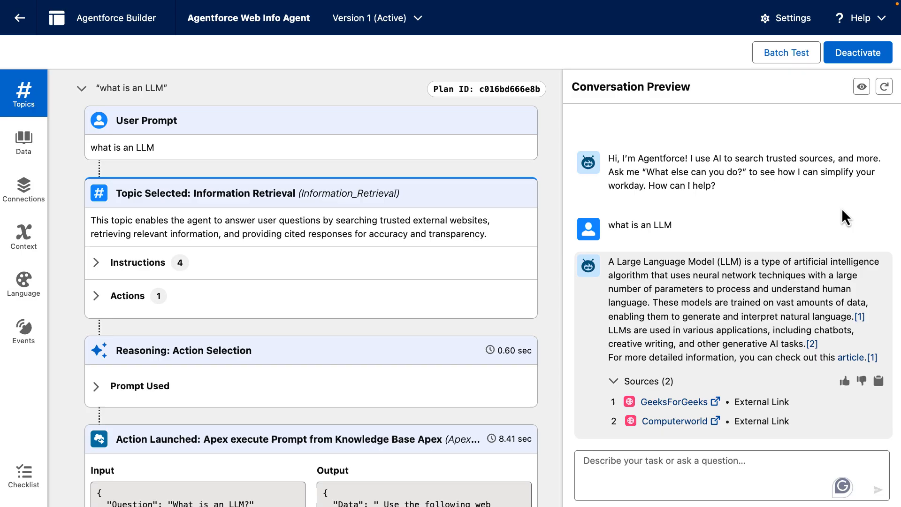